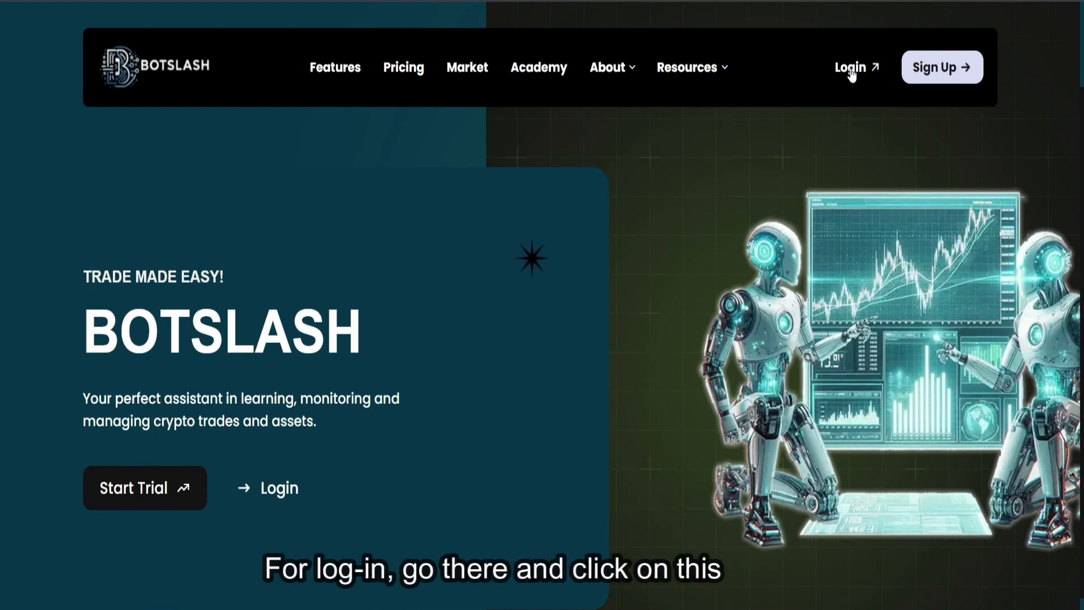
left_click(850, 67)
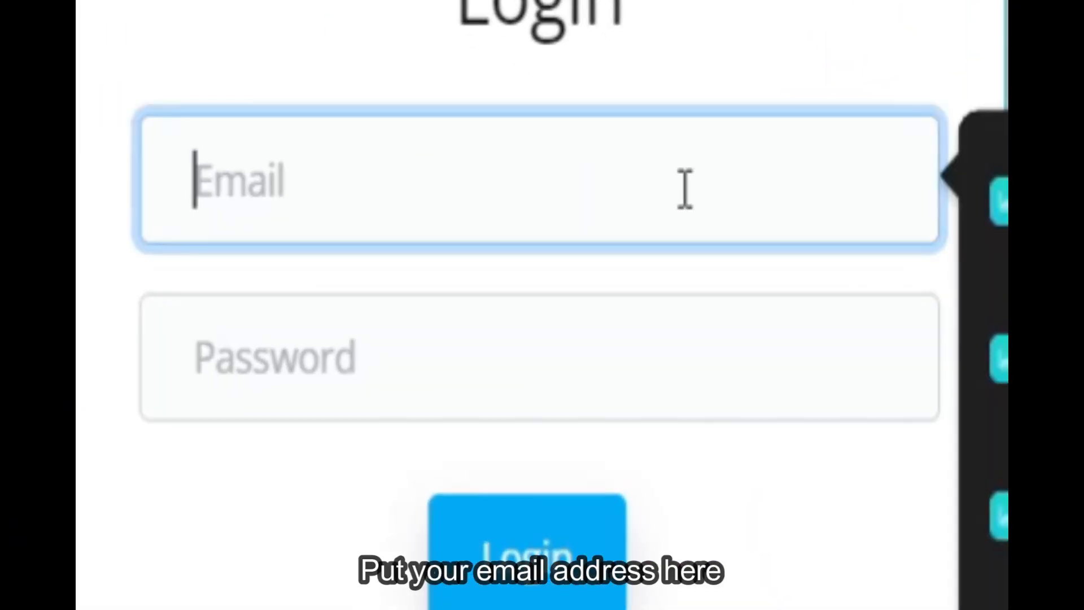
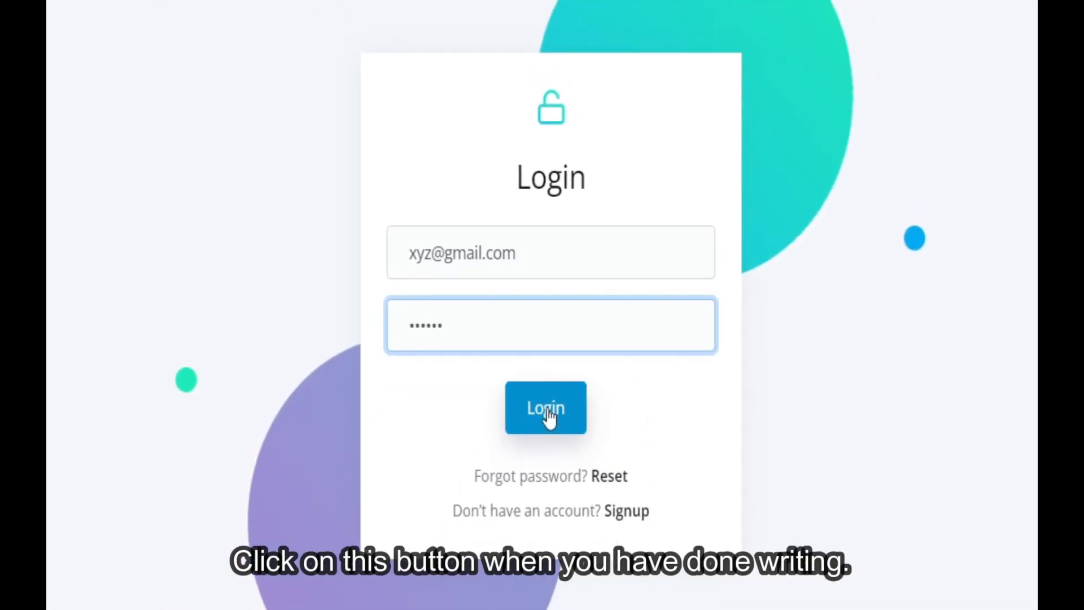
left_click(545, 407)
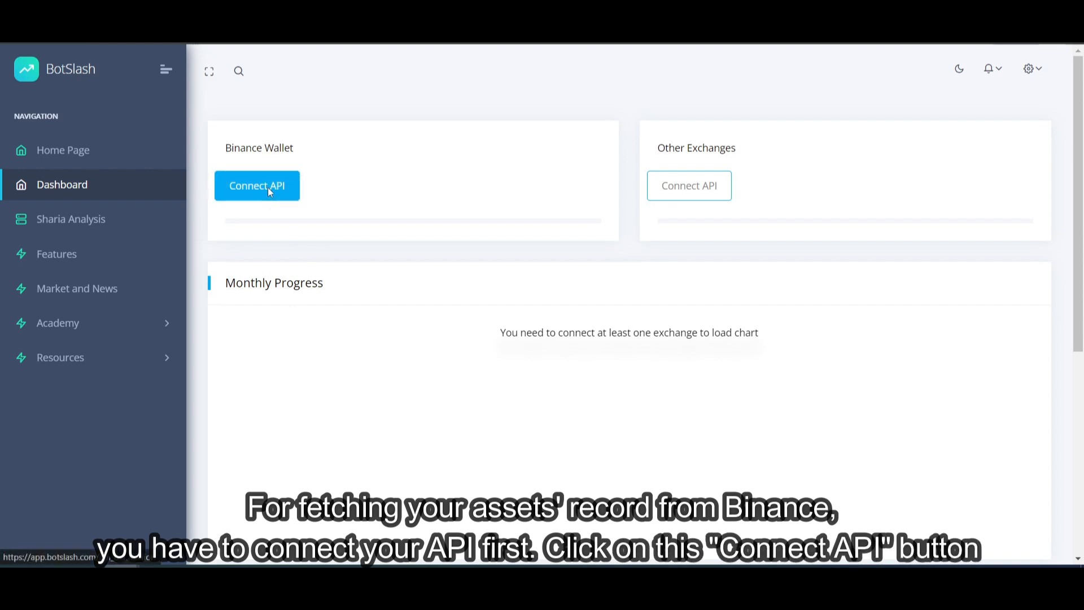
- Start connecting the Binance wallet through its Connect API option
left_click(256, 185)
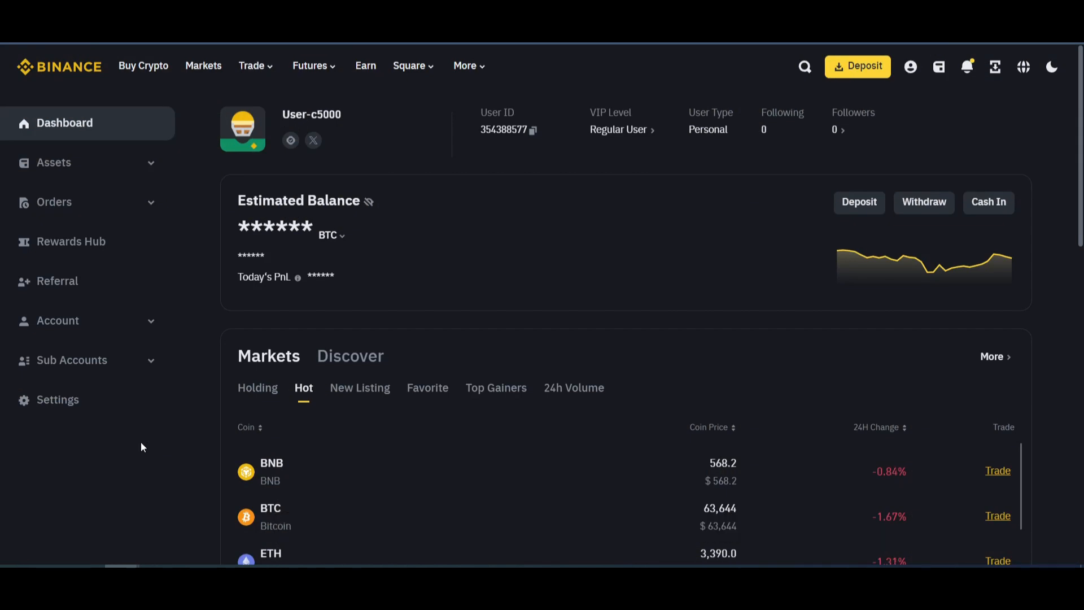
- Go to API Management under Binance's Account section and start a new API key
left_click(59, 320)
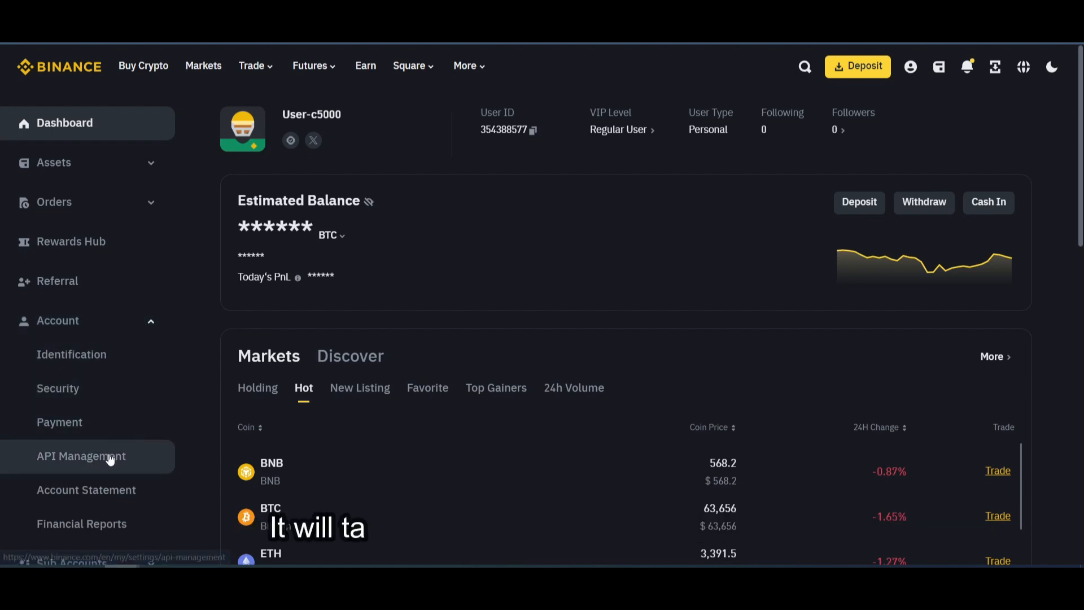
left_click(80, 456)
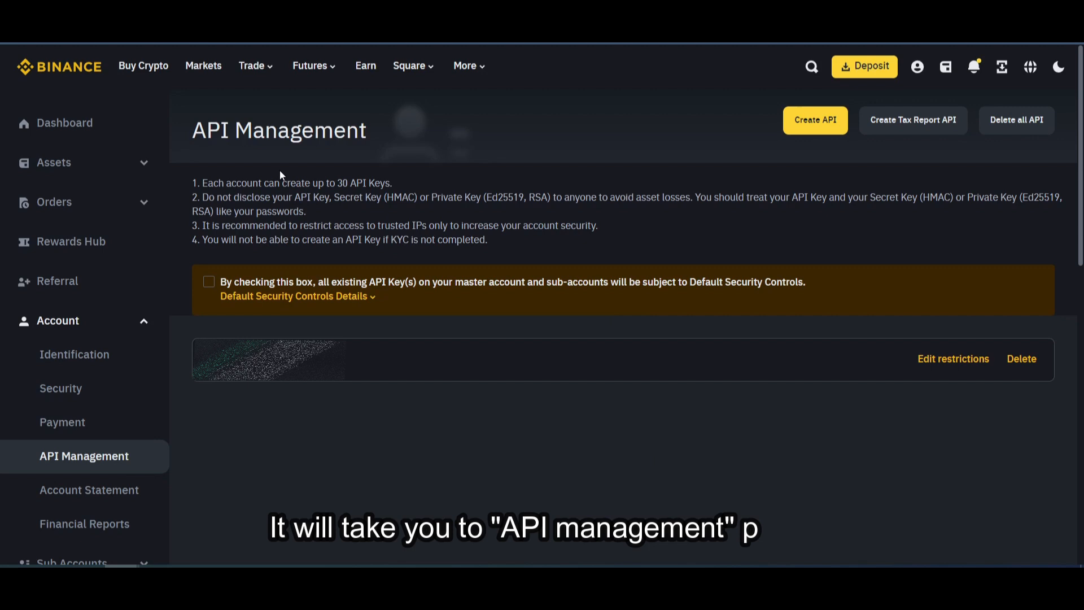
mouse_move(814, 120)
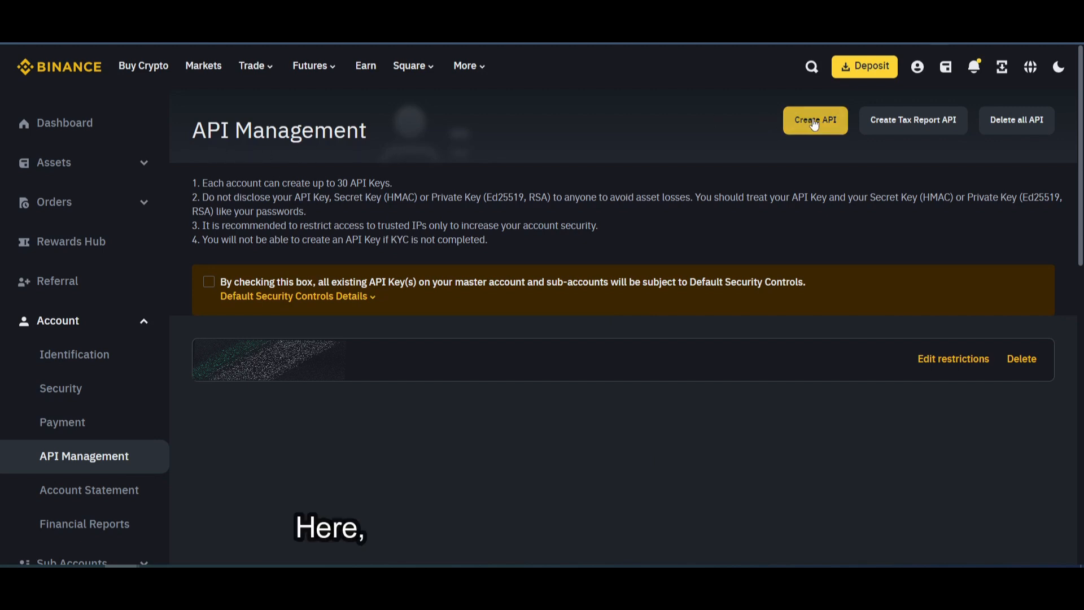
left_click(815, 119)
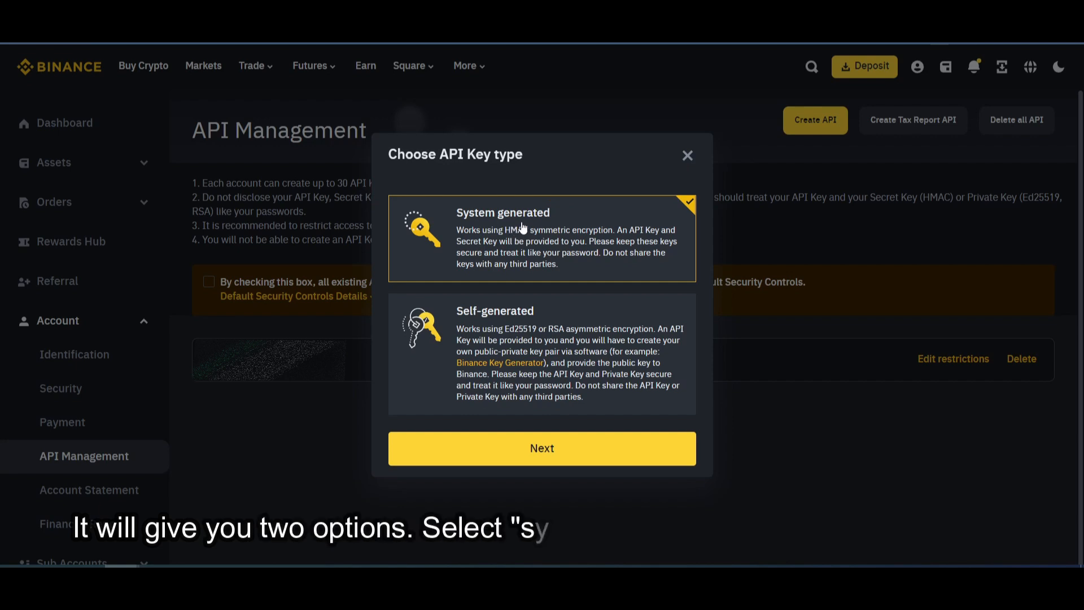
- Create a system-generated API key labelled BotSlash and pass security verification
left_click(542, 448)
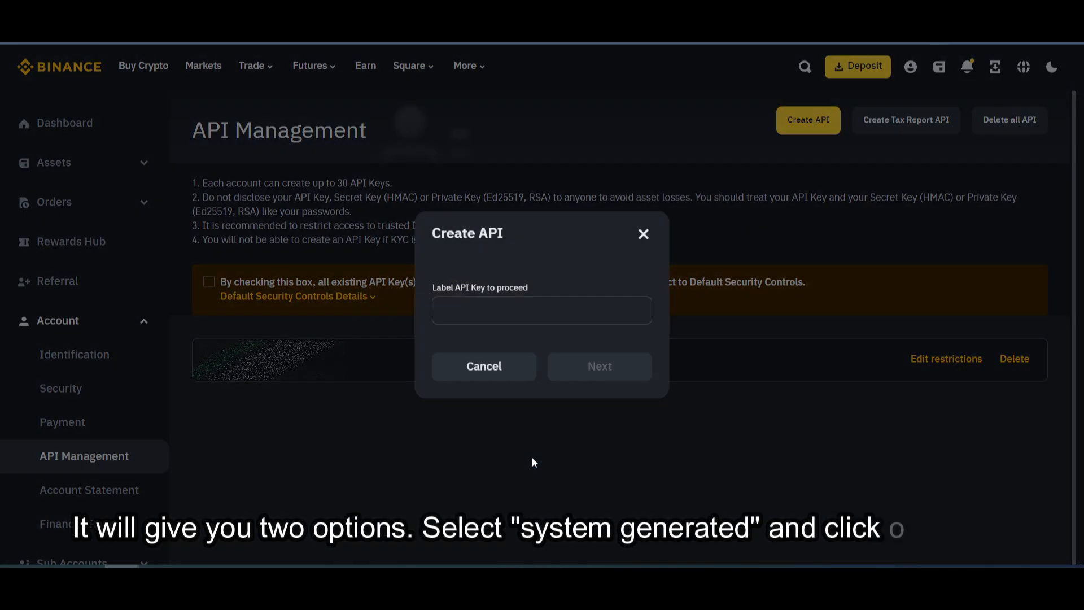
left_click(542, 310)
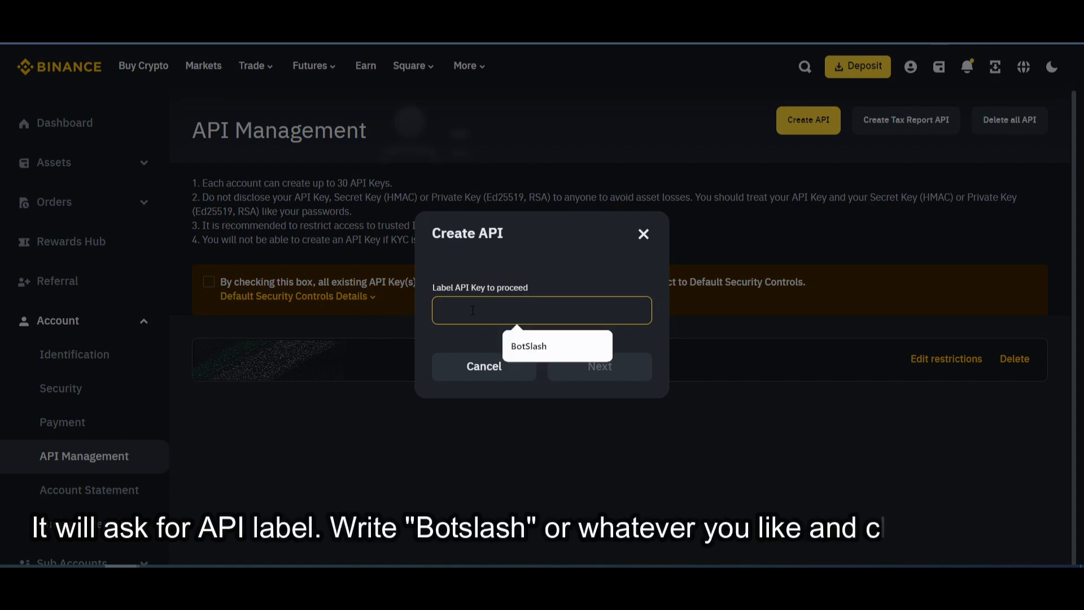
type("BotSlash")
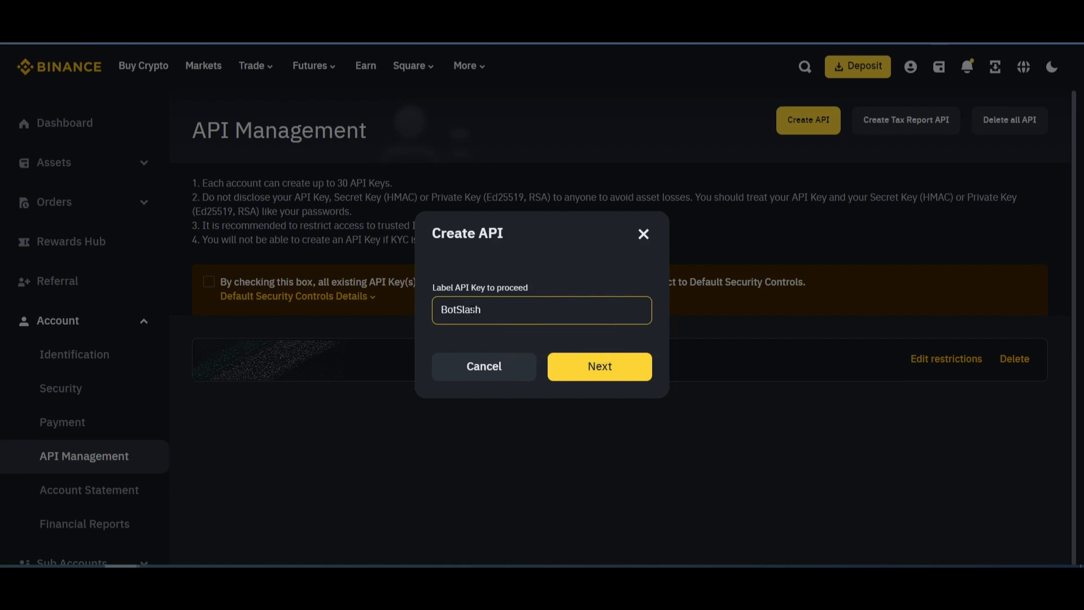
left_click(600, 367)
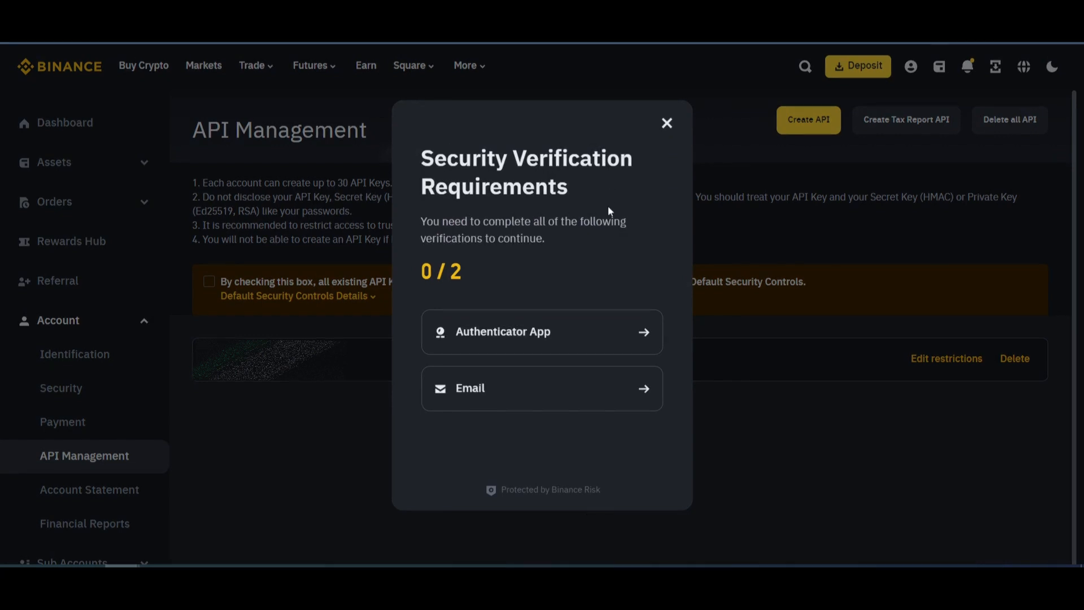
left_click(666, 123)
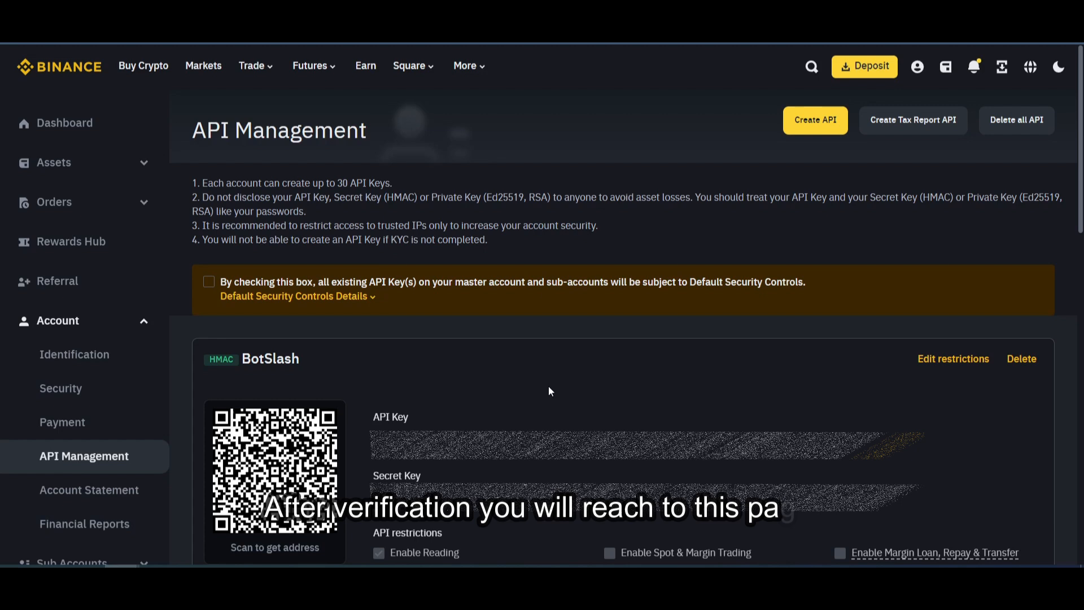
scroll("down", 3)
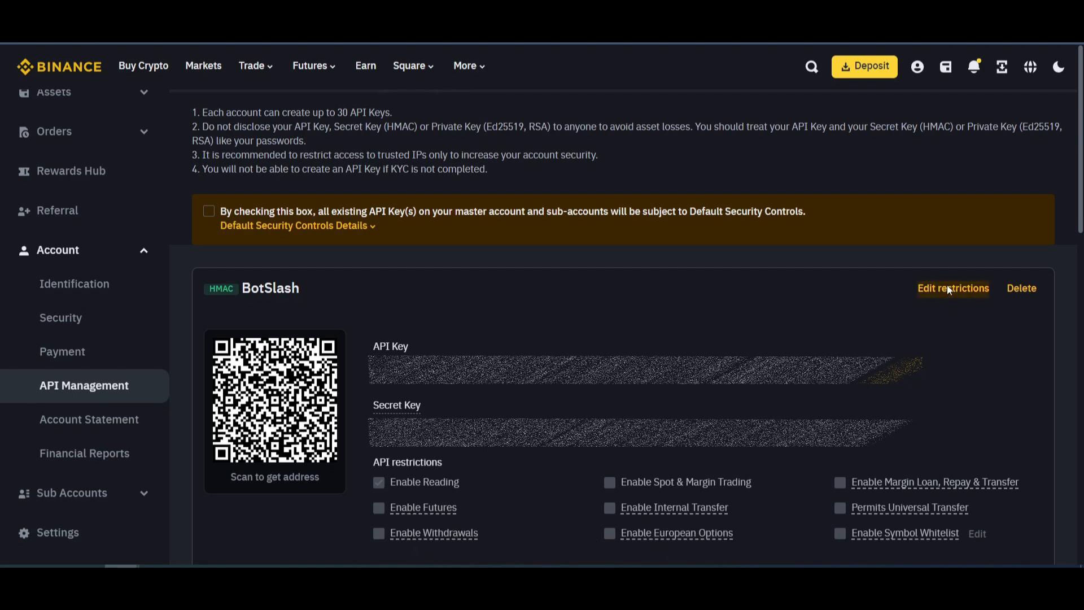
- Enable spot and margin trading on the BotSlash key, restrict it to trusted IPs, and copy the first IP
left_click(953, 287)
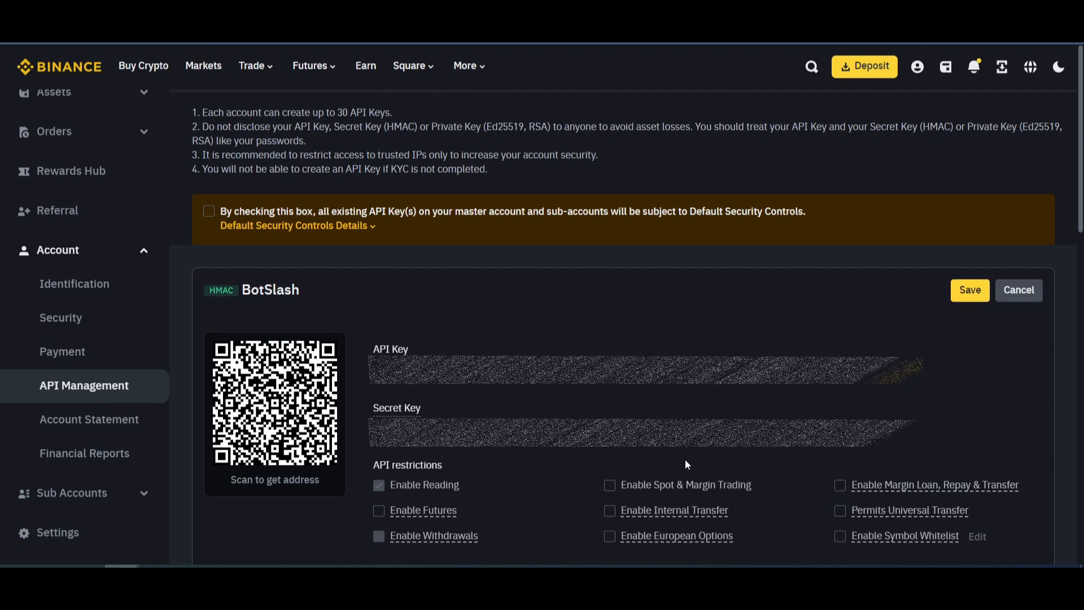
left_click(610, 485)
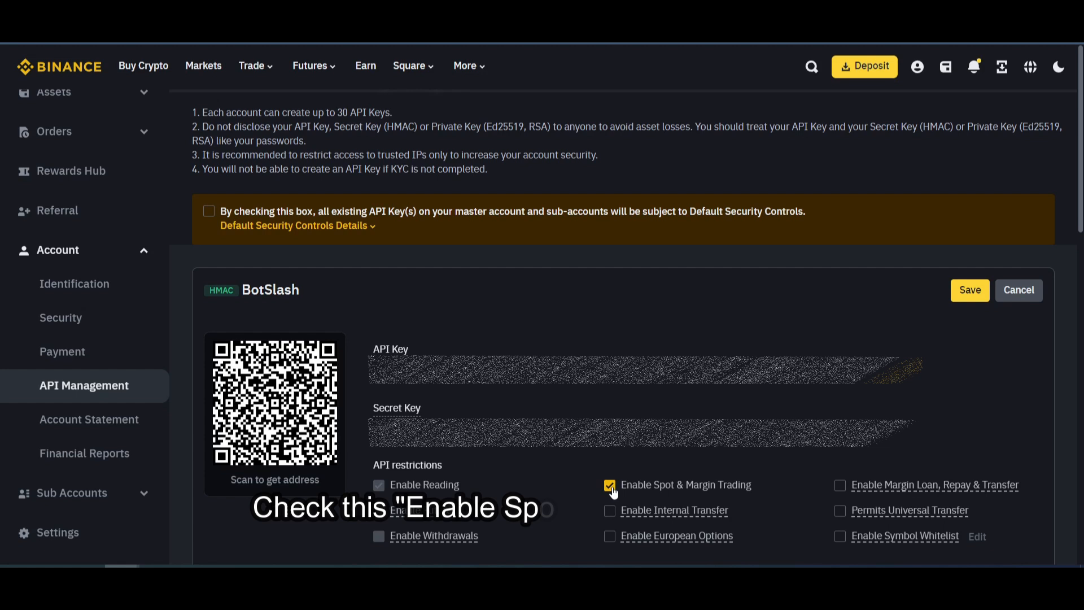
scroll("down", 3)
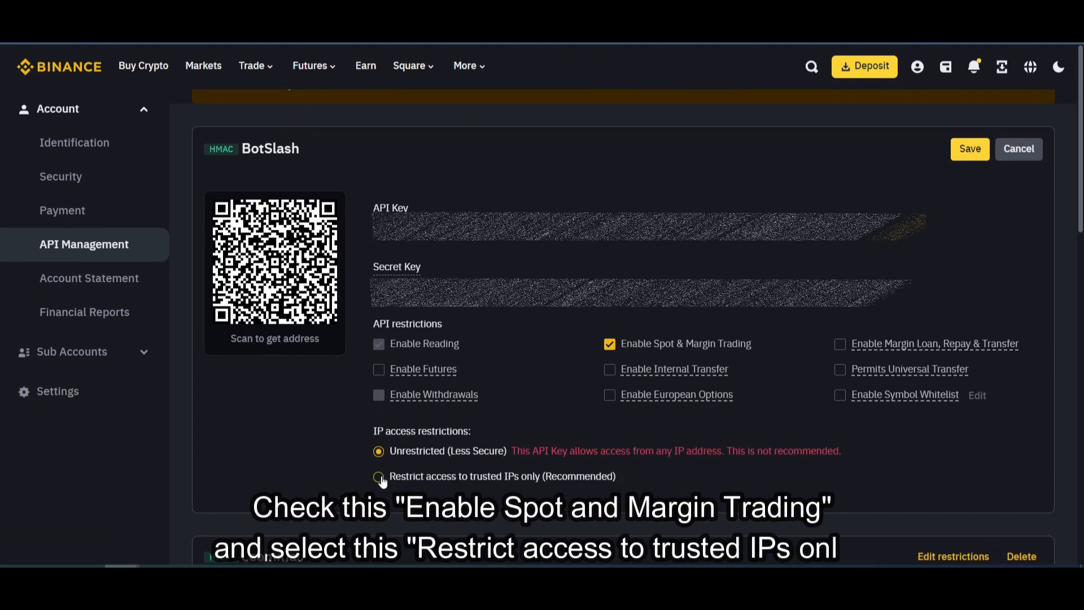
left_click(379, 476)
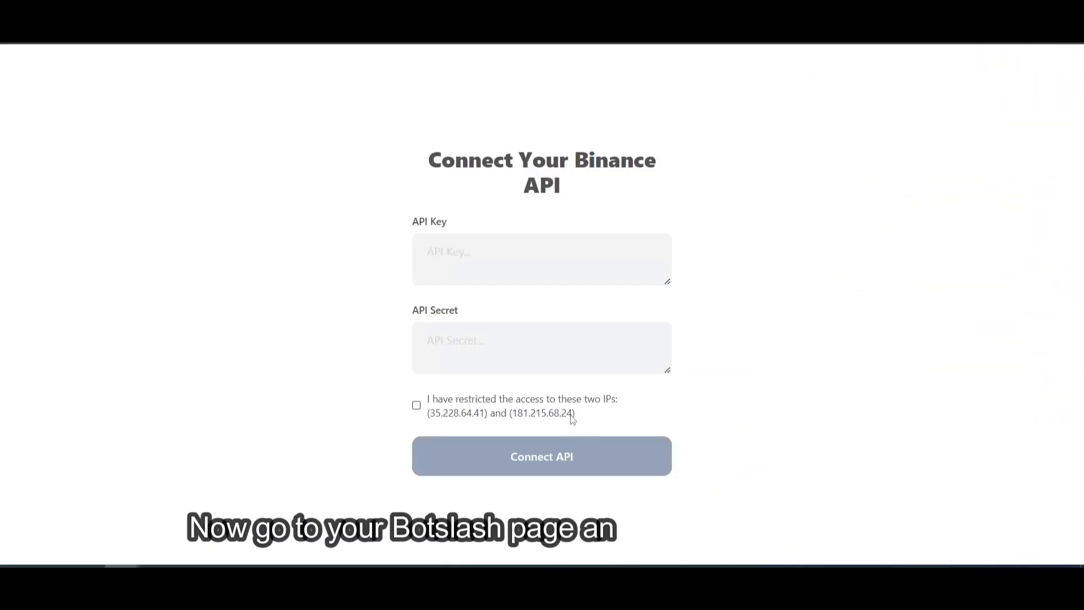
double_click(543, 413)
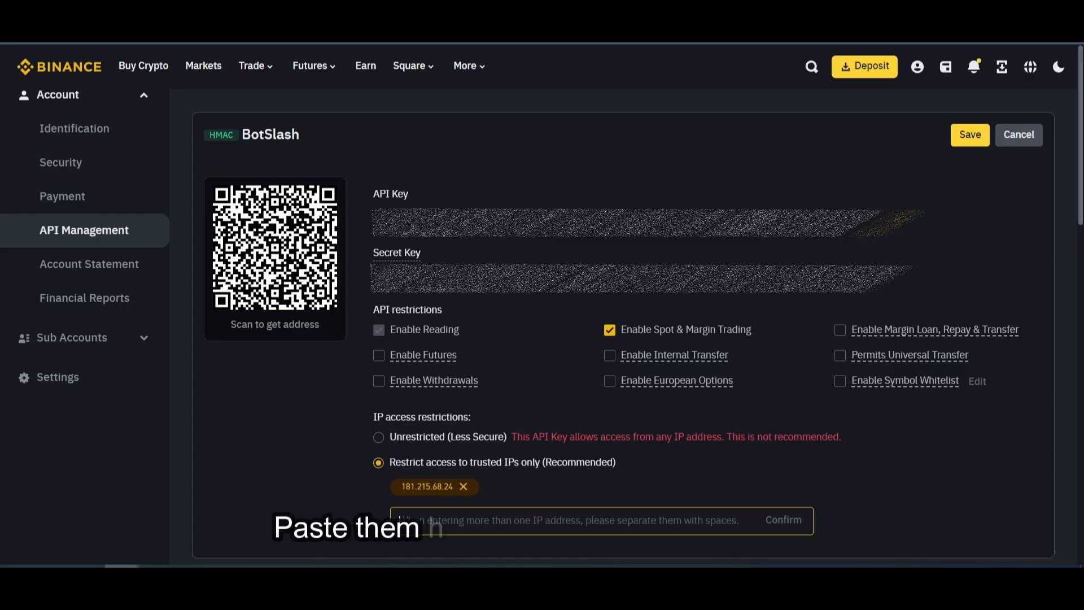
- Add trusted IP 35.228.64.41, save the key restrictions after verification, and copy the credentials
type("35.228.64.41")
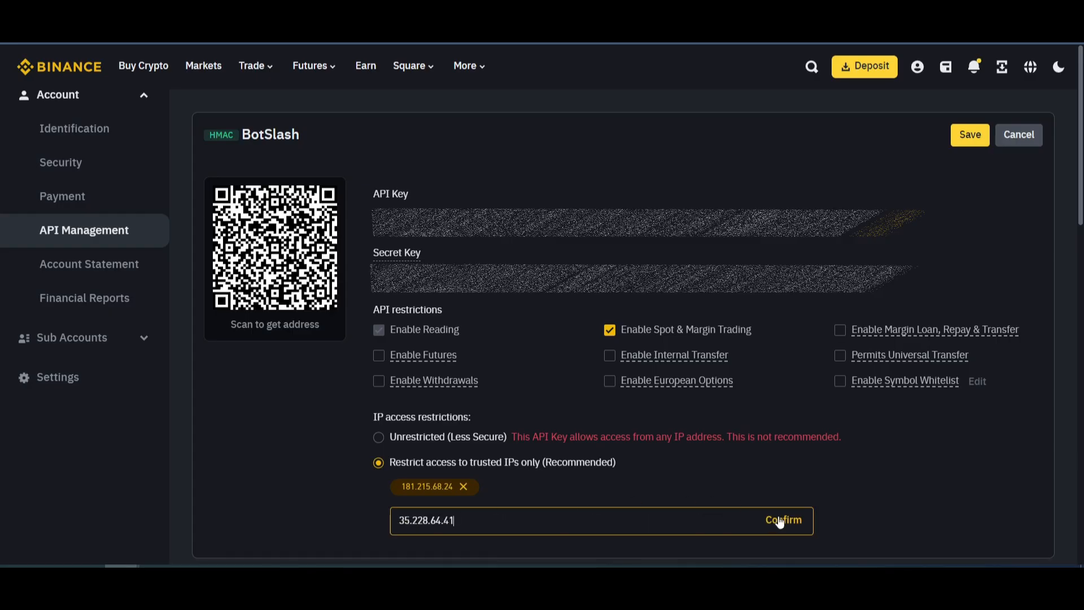
left_click(782, 521)
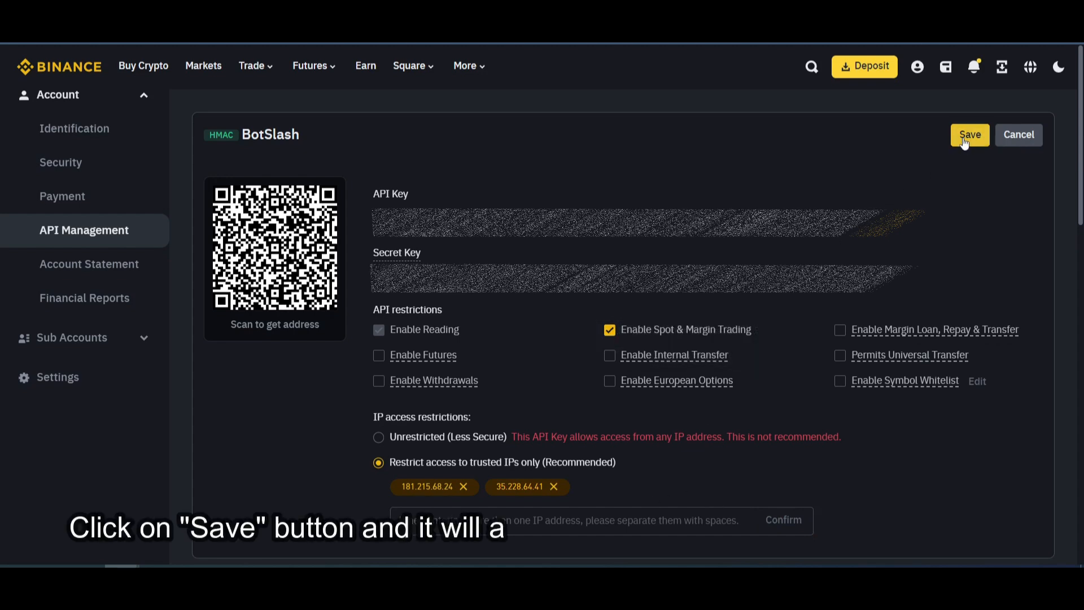
left_click(970, 134)
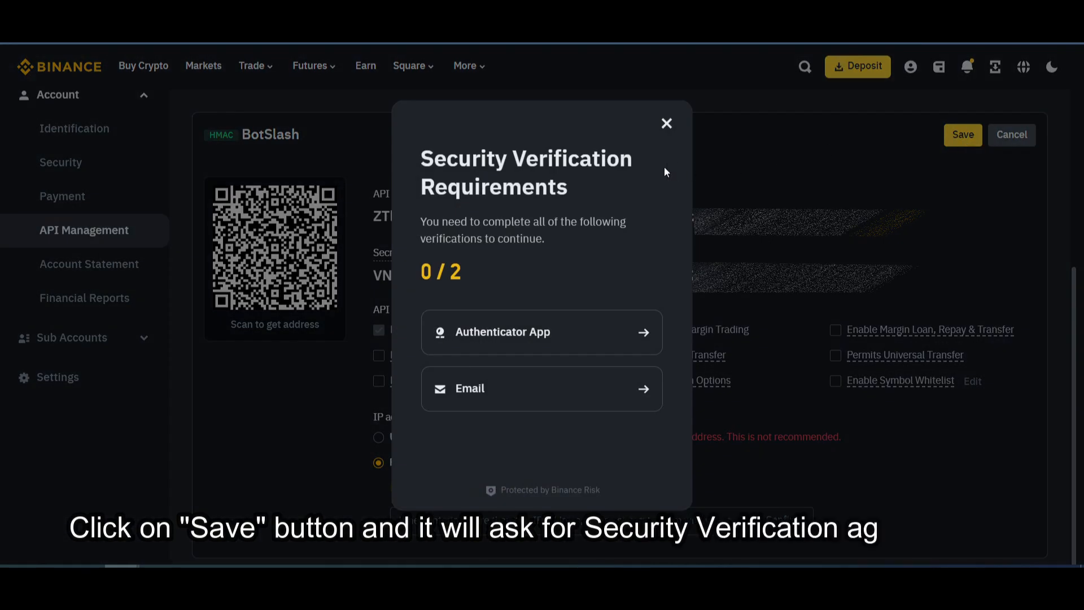
left_click(666, 123)
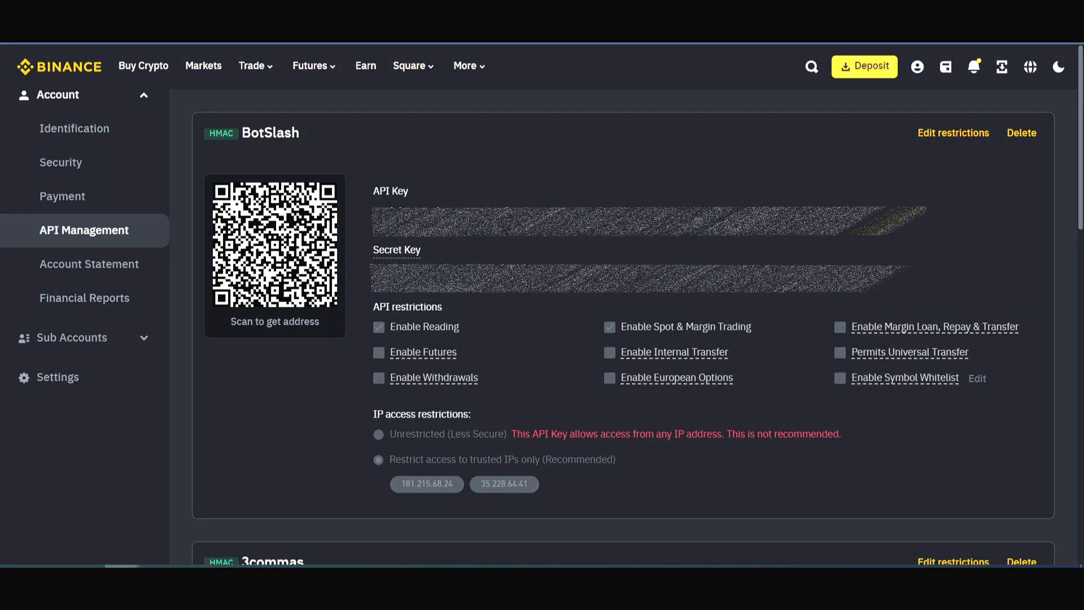
left_click(923, 220)
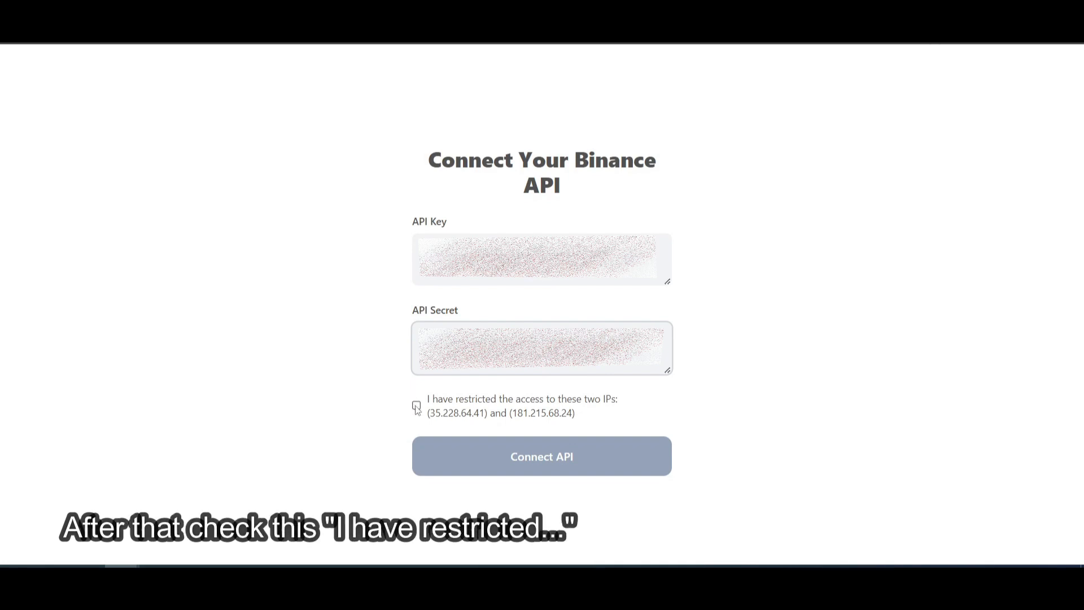
- Confirm the IP restriction, connect the Binance API keys, and continue to the dashboard
left_click(416, 405)
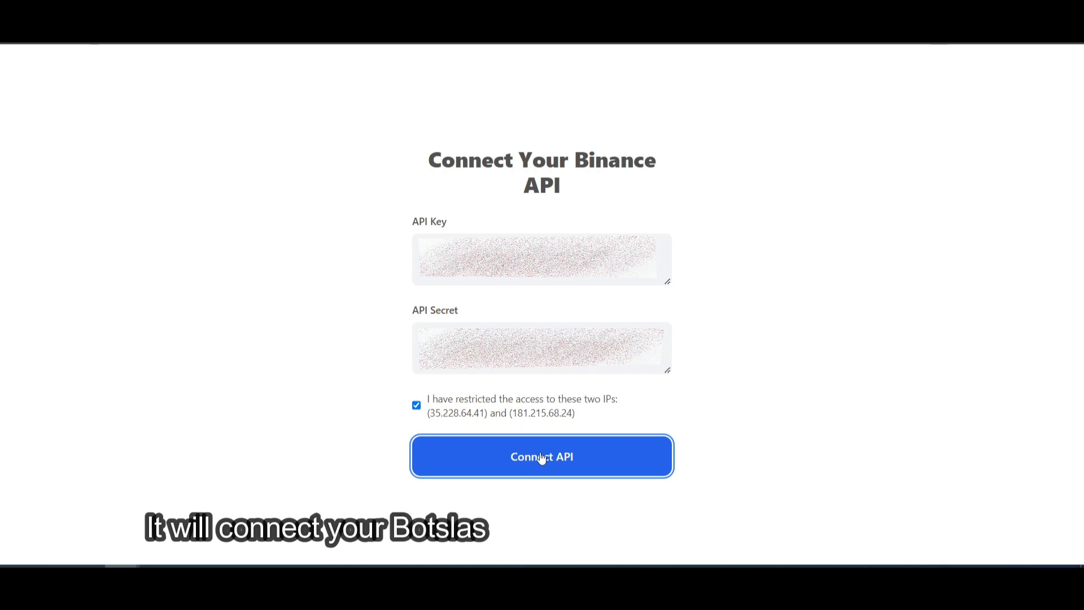
left_click(542, 457)
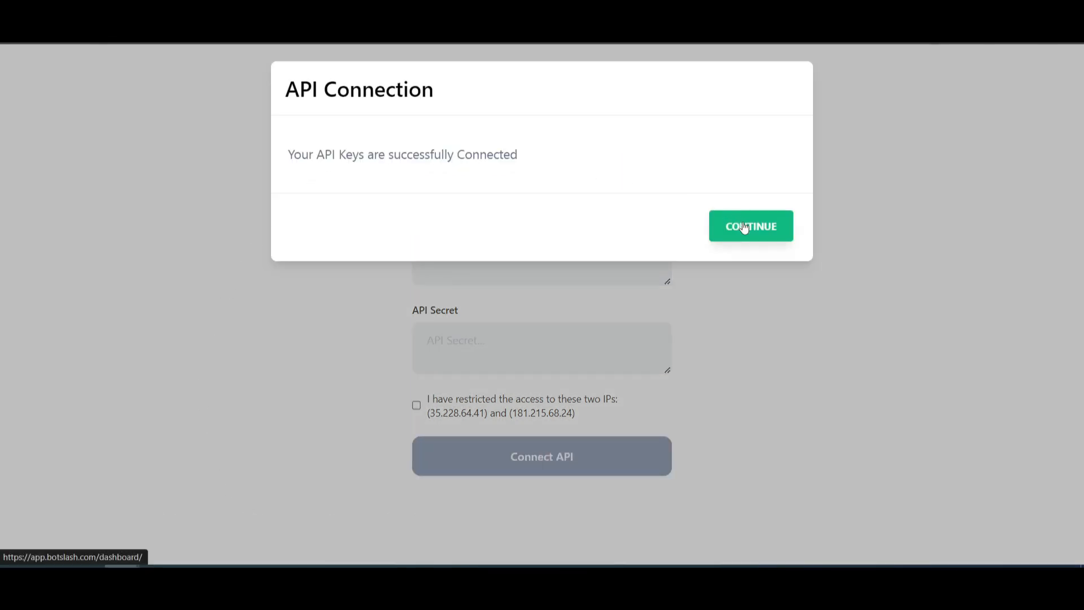
left_click(750, 226)
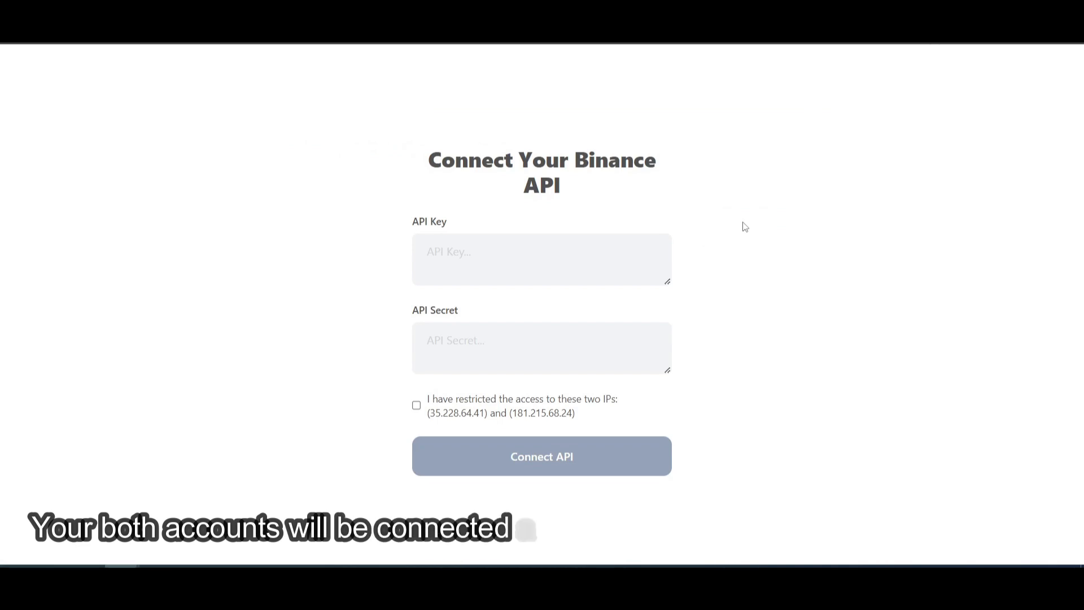
left_click(541, 456)
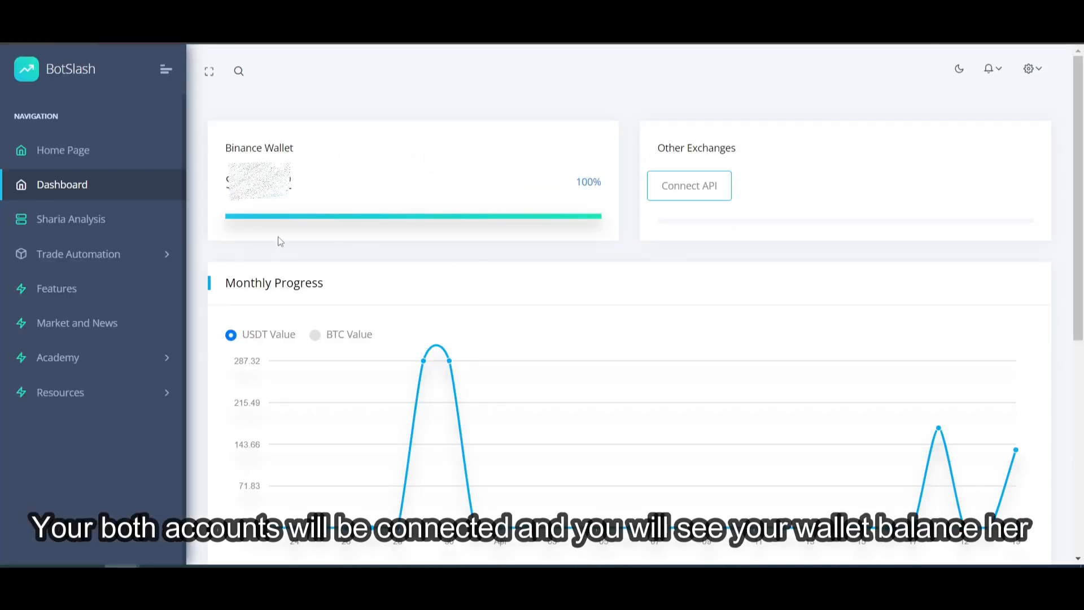